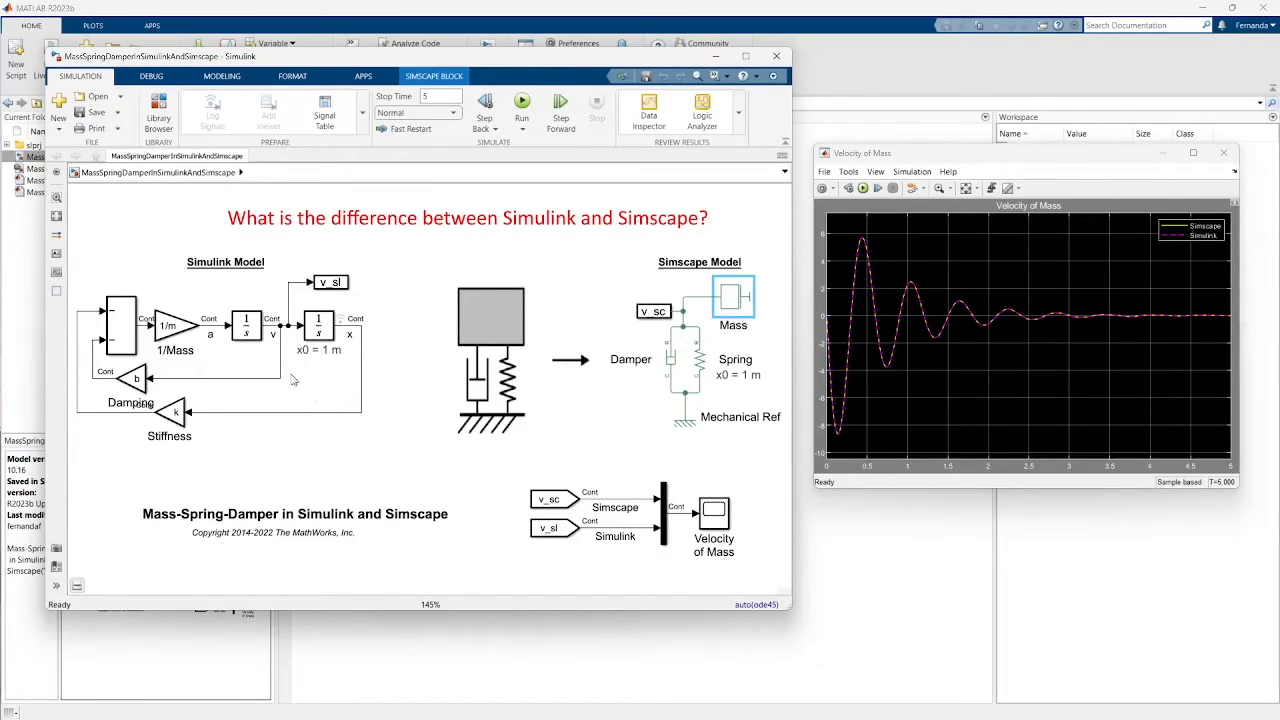
# Review the models by selecting the velocity feedback signal, the Simscape Spring and the illustration
pyautogui.click(468, 218)
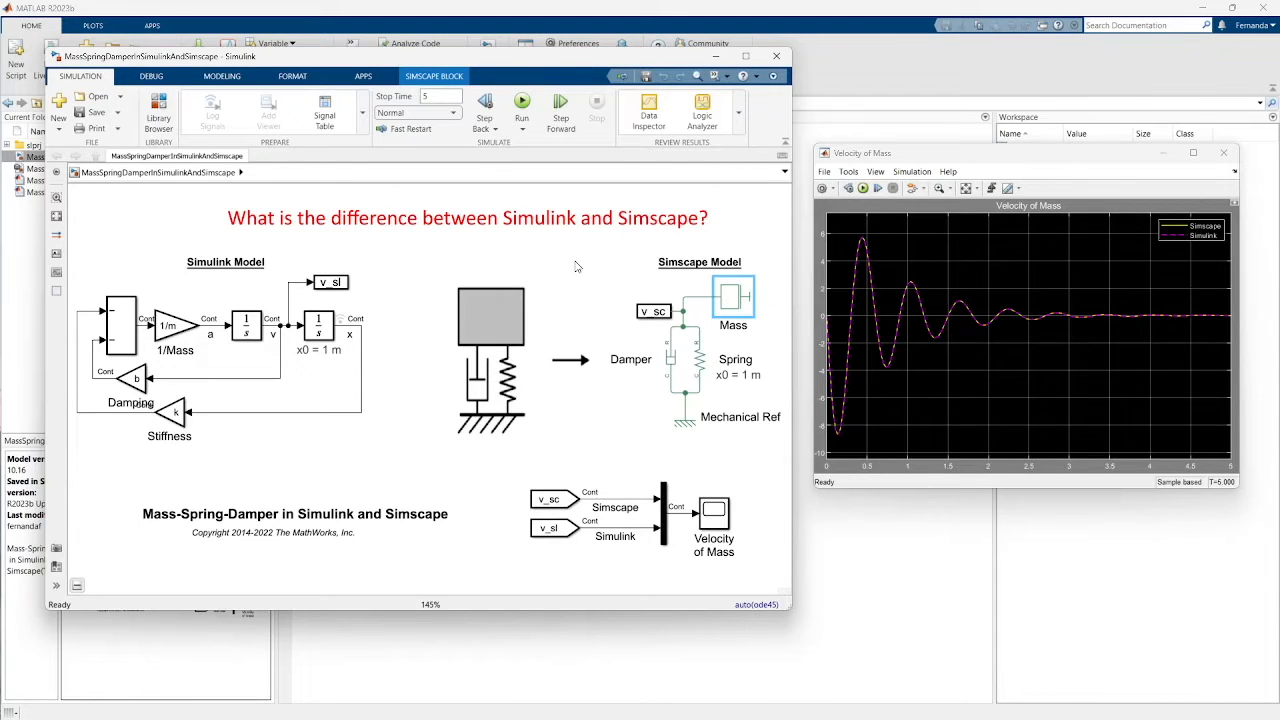
pyautogui.moveTo(284, 308)
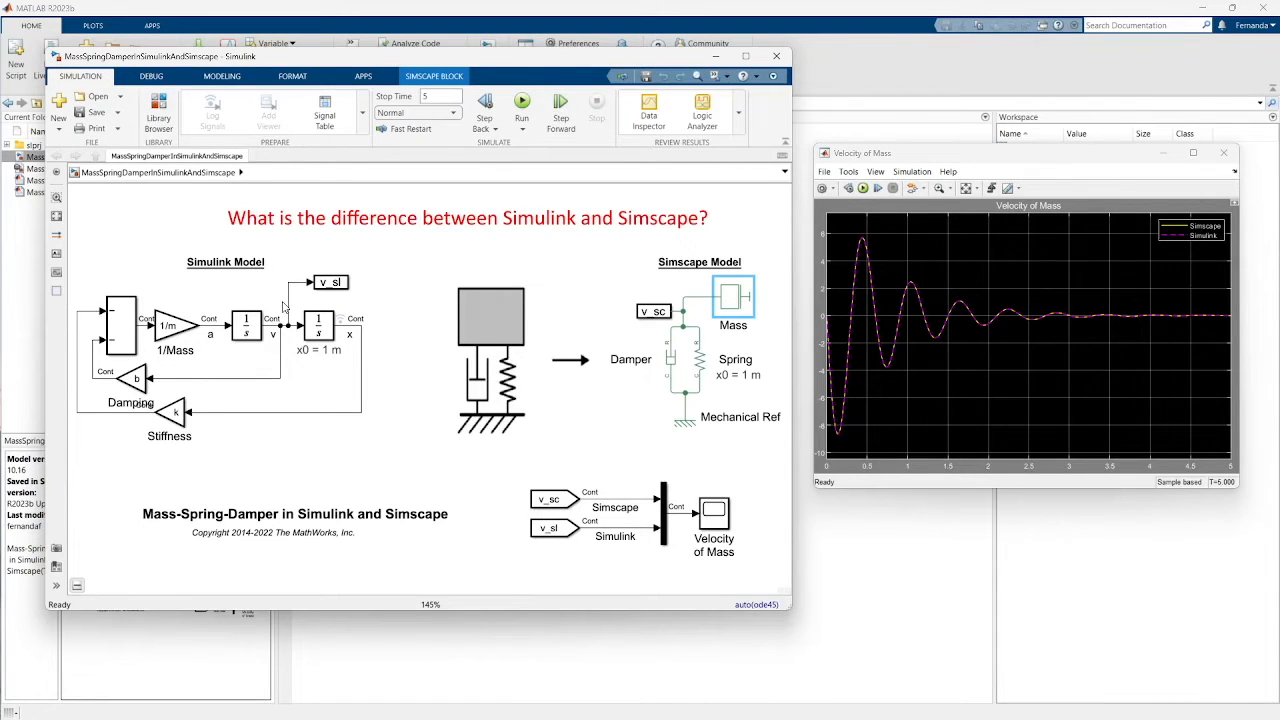
pyautogui.moveTo(198, 392)
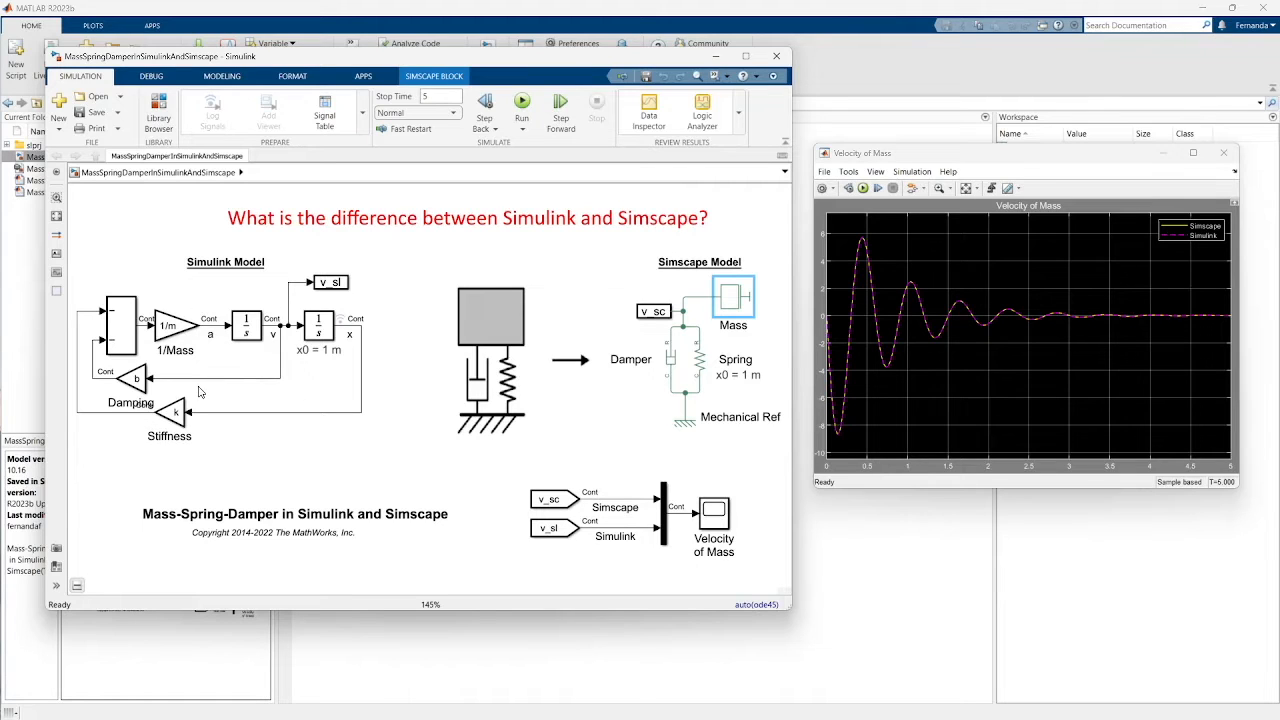
pyautogui.click(490, 360)
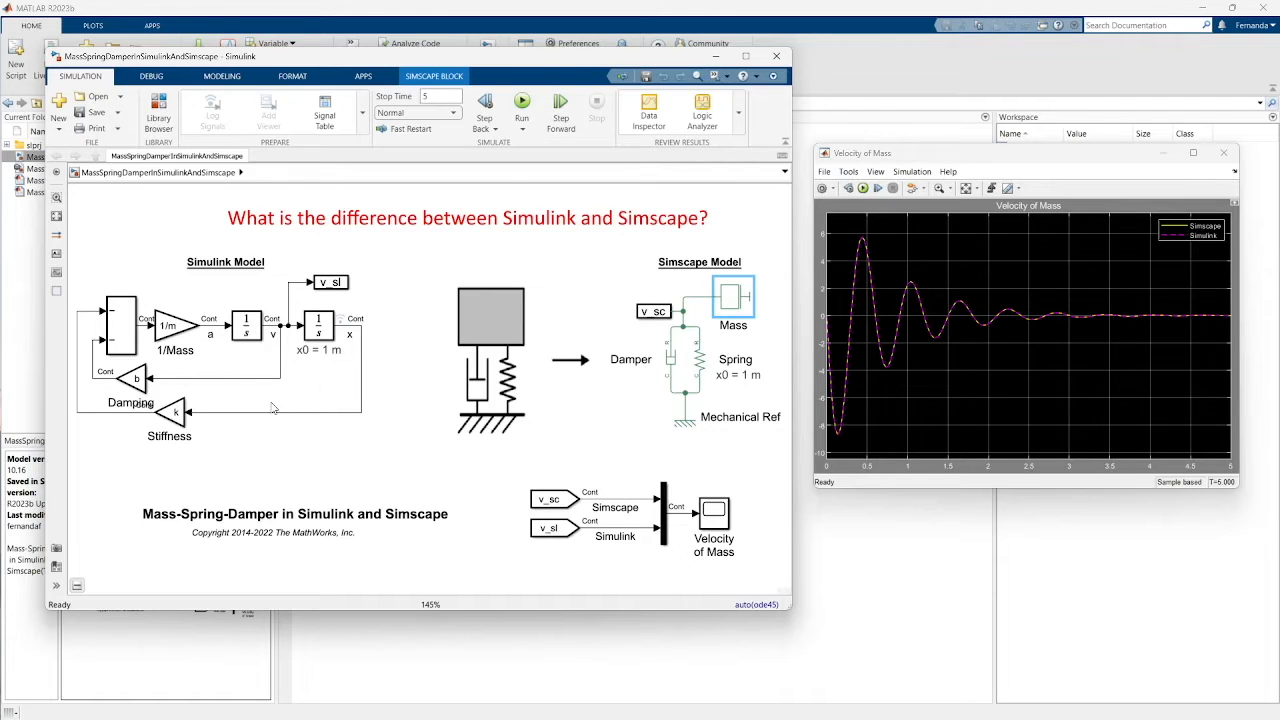
pyautogui.moveTo(264, 420)
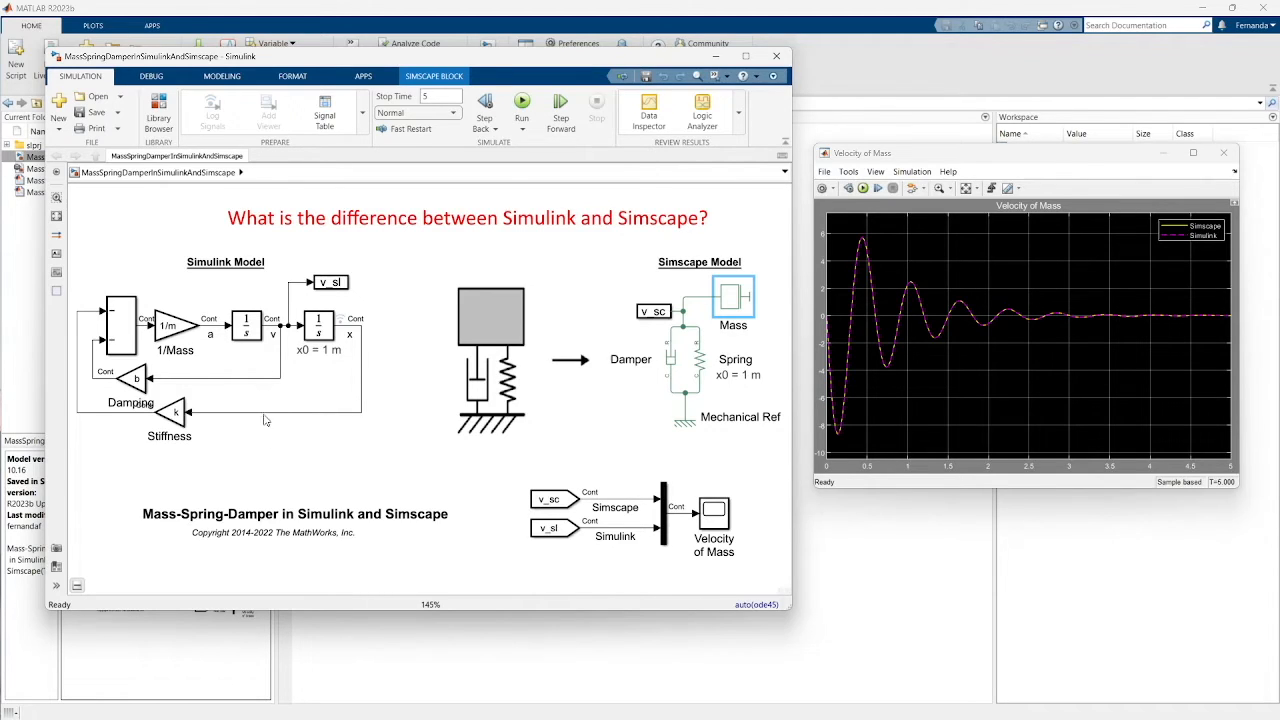
pyautogui.click(260, 412)
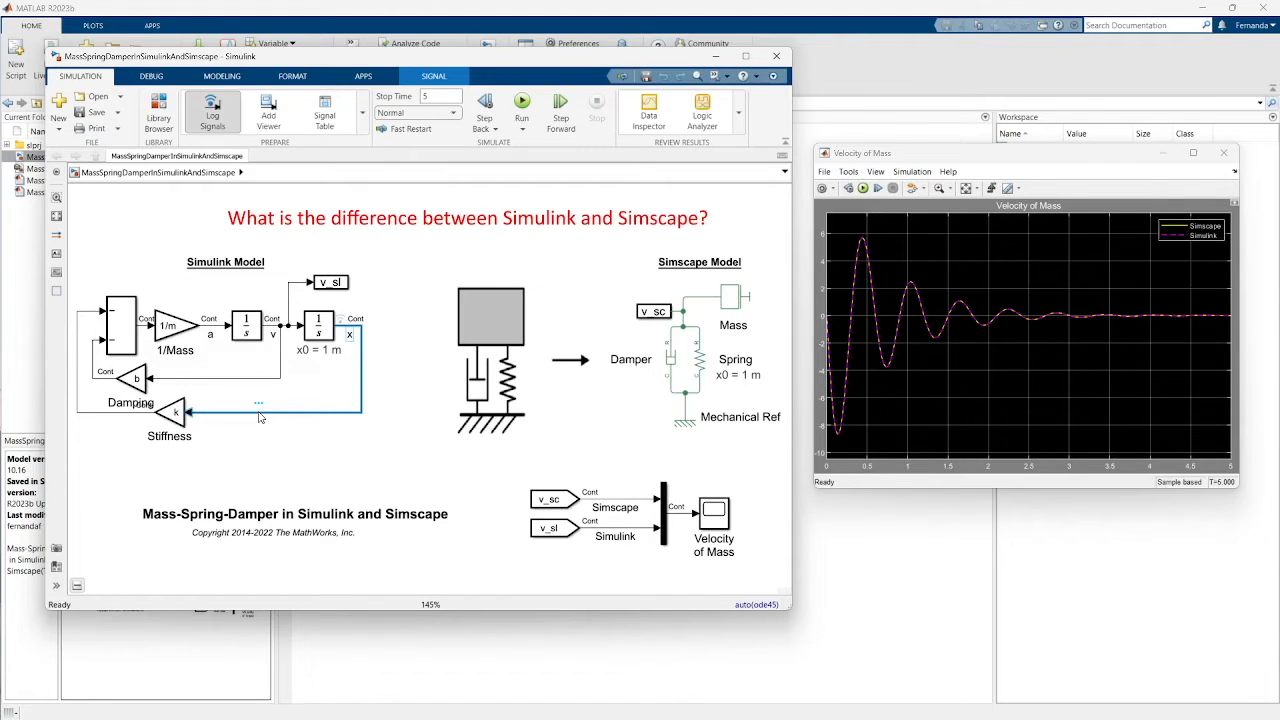
pyautogui.click(670, 360)
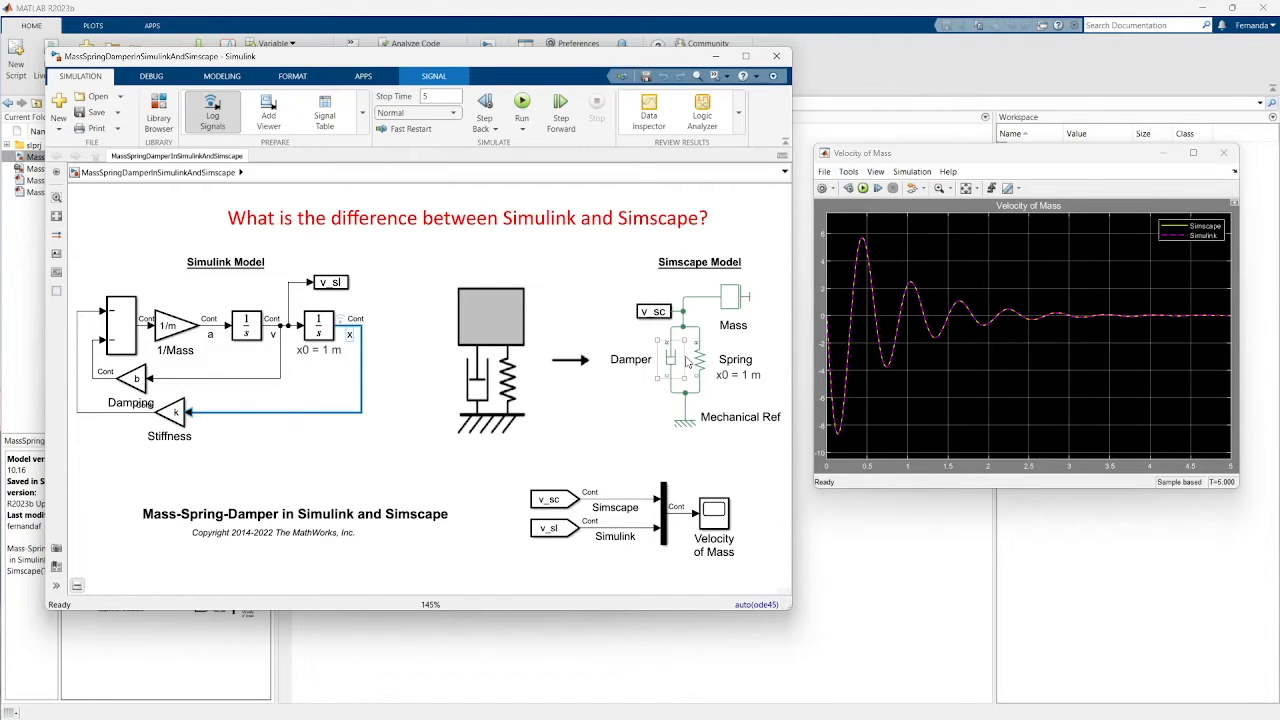
pyautogui.click(496, 332)
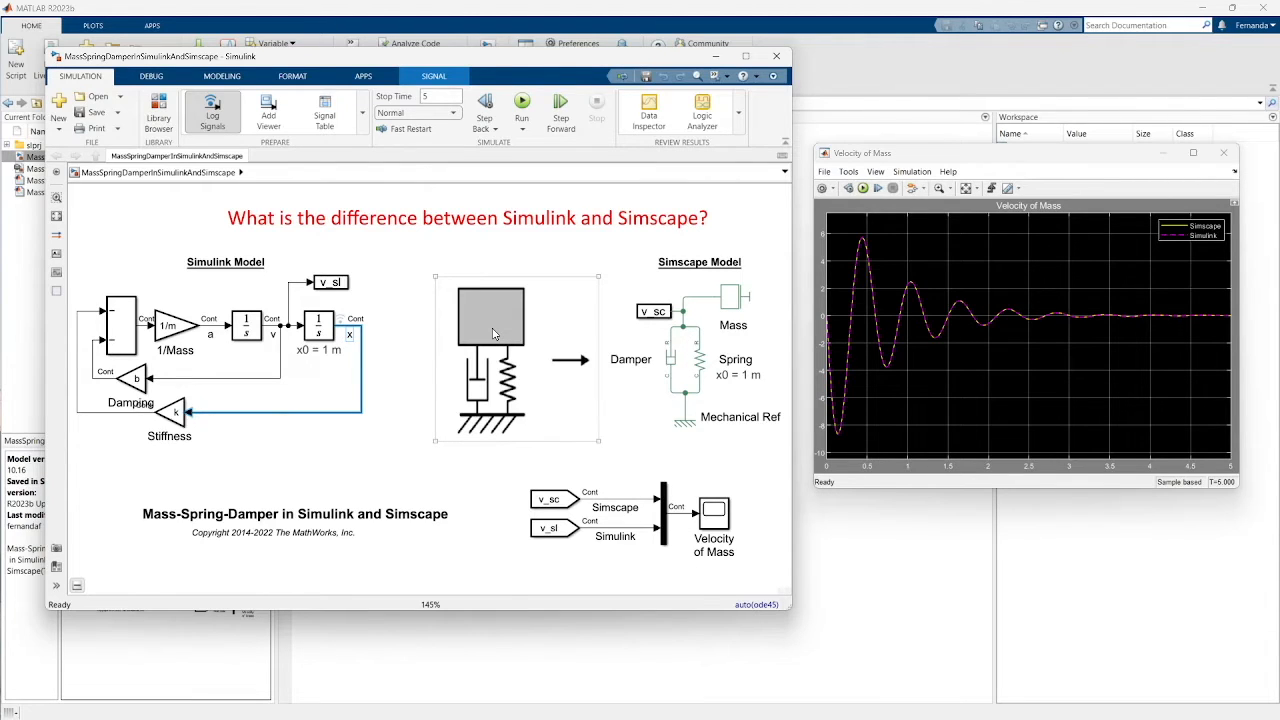
pyautogui.moveTo(536, 334)
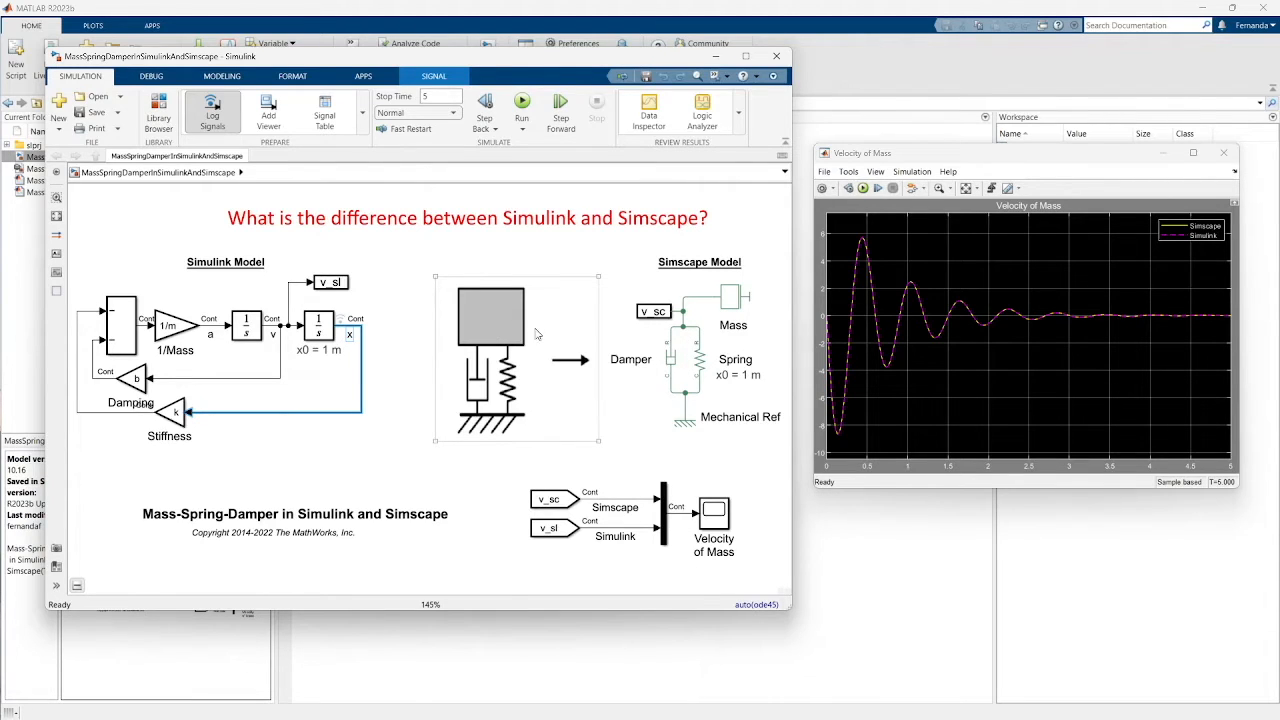
pyautogui.moveTo(532, 338)
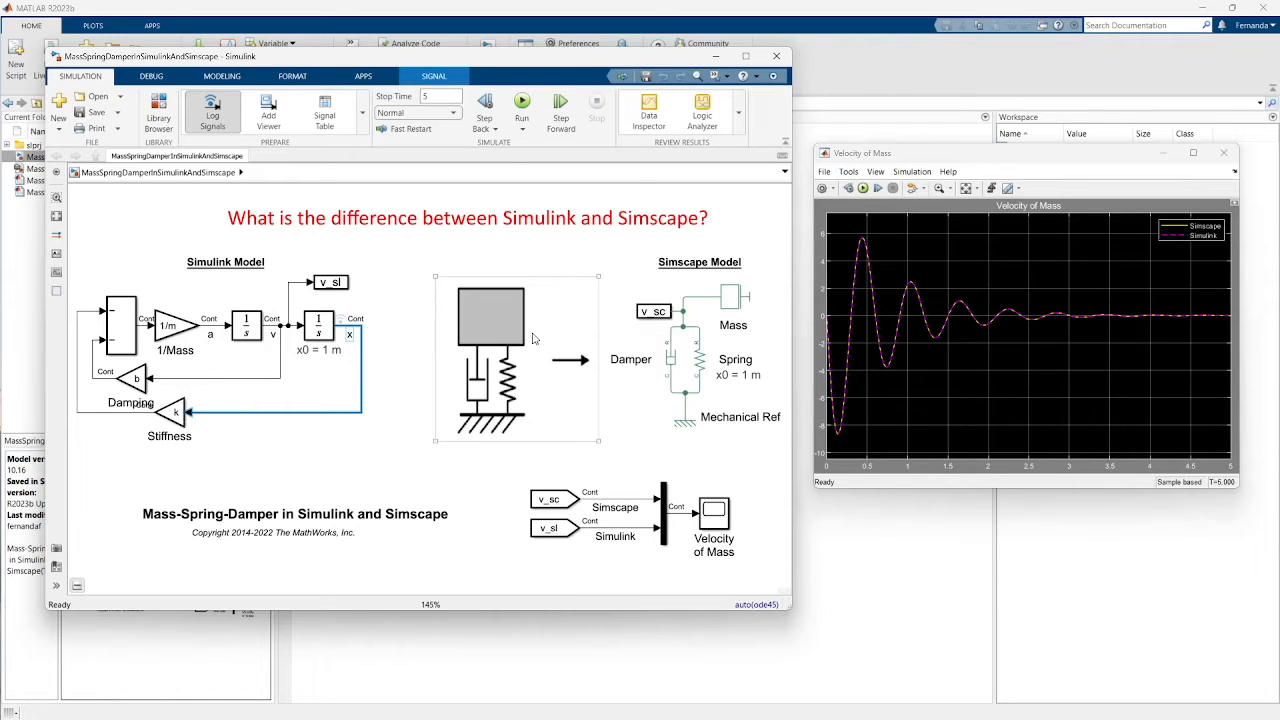
pyautogui.moveTo(540, 344)
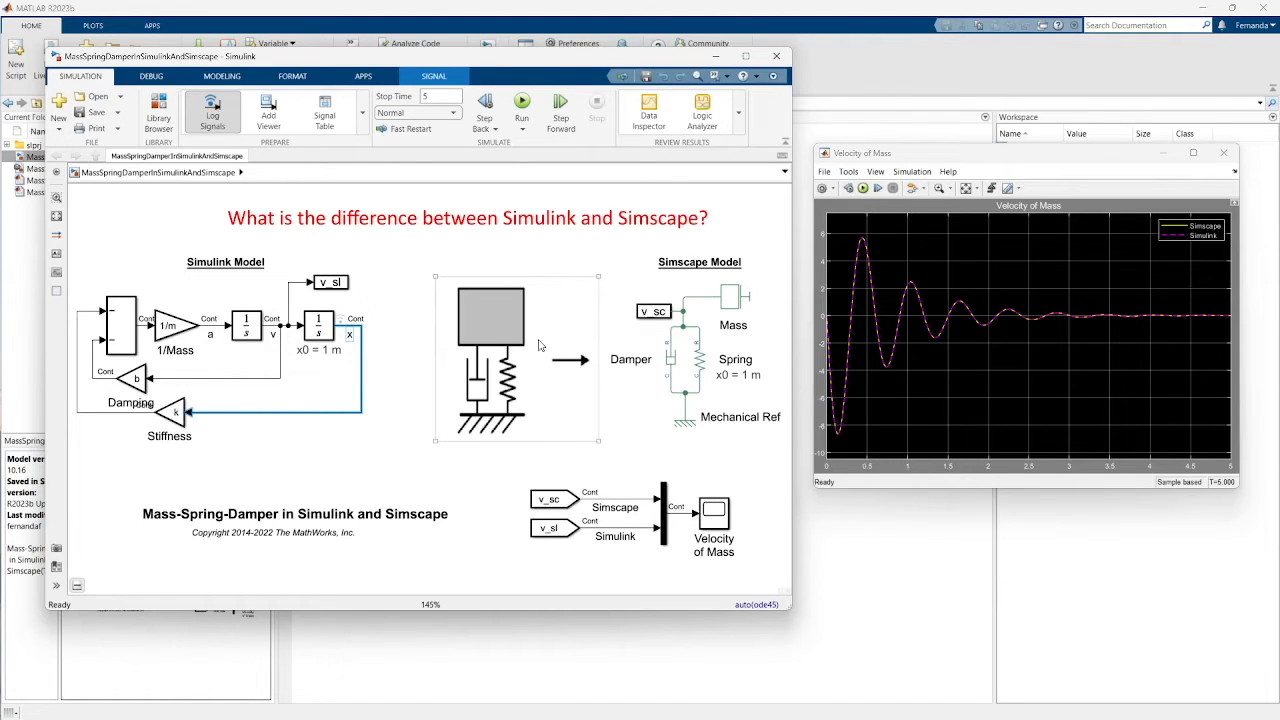
pyautogui.moveTo(590, 322)
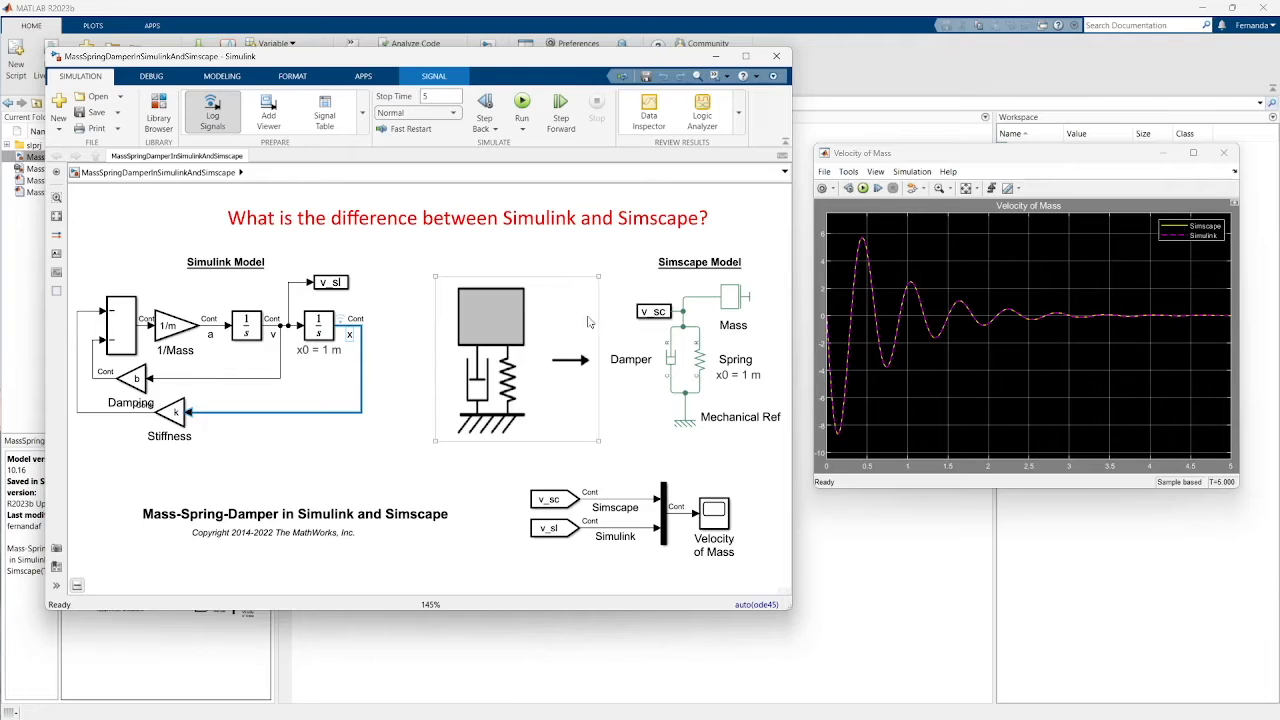
# View the Simscape Mass block's parameter dialog and its Mass value, then close it
pyautogui.click(732, 296)
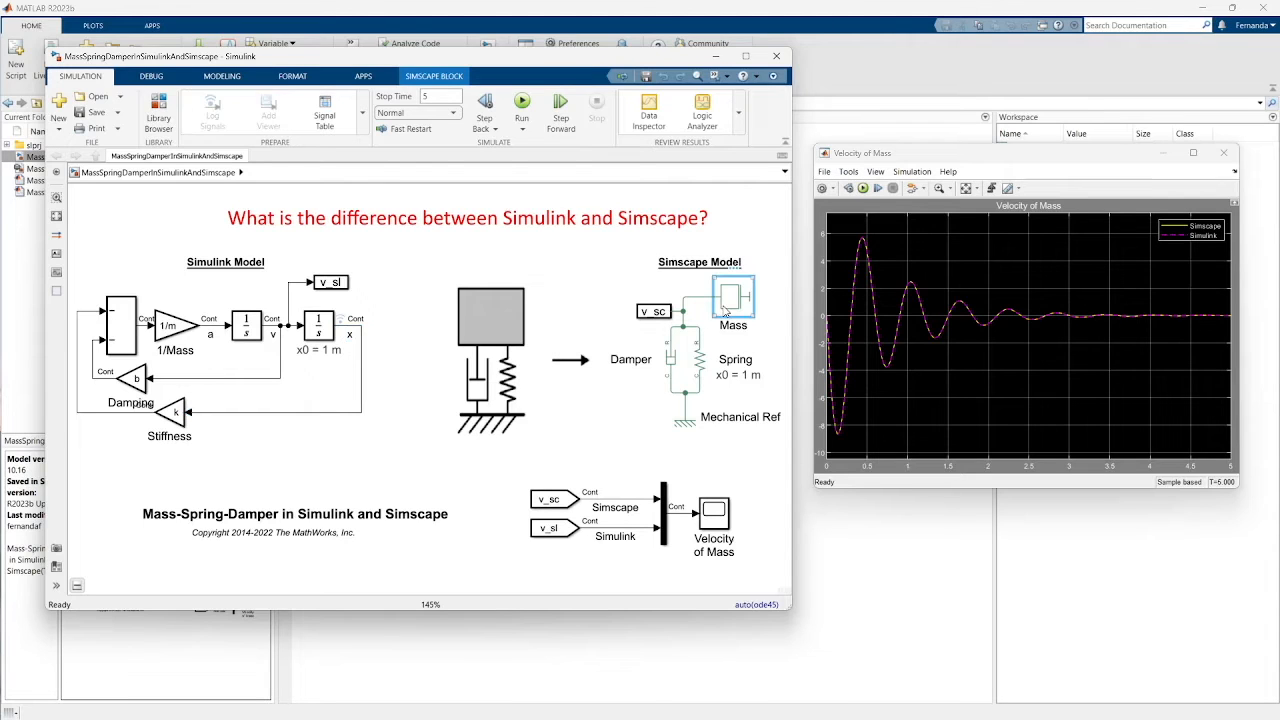
pyautogui.doubleClick(732, 296)
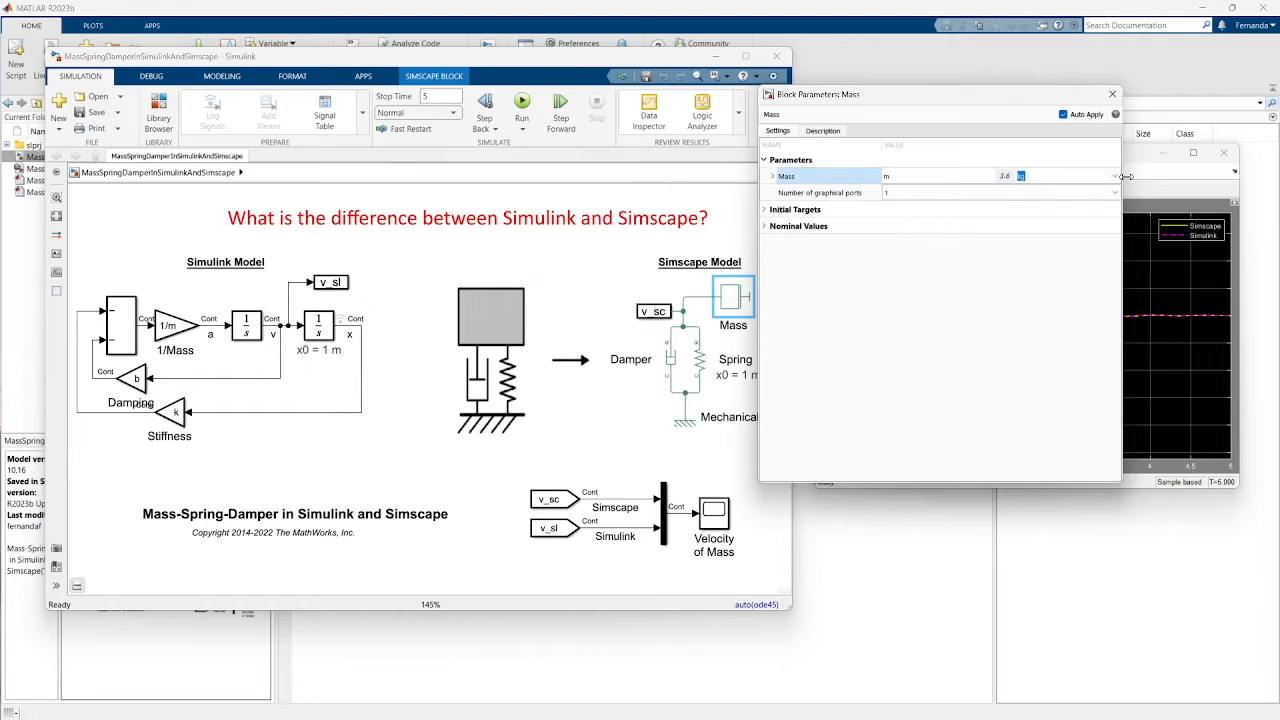
pyautogui.click(1116, 176)
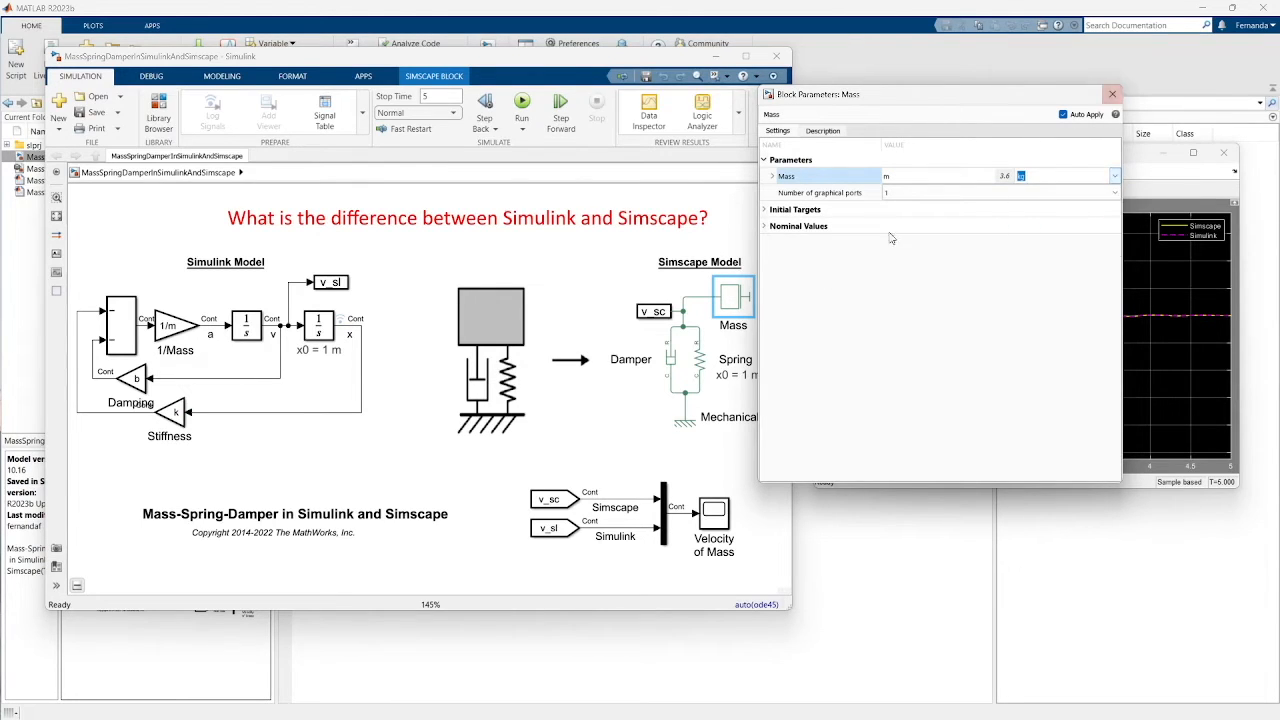
pyautogui.click(1112, 94)
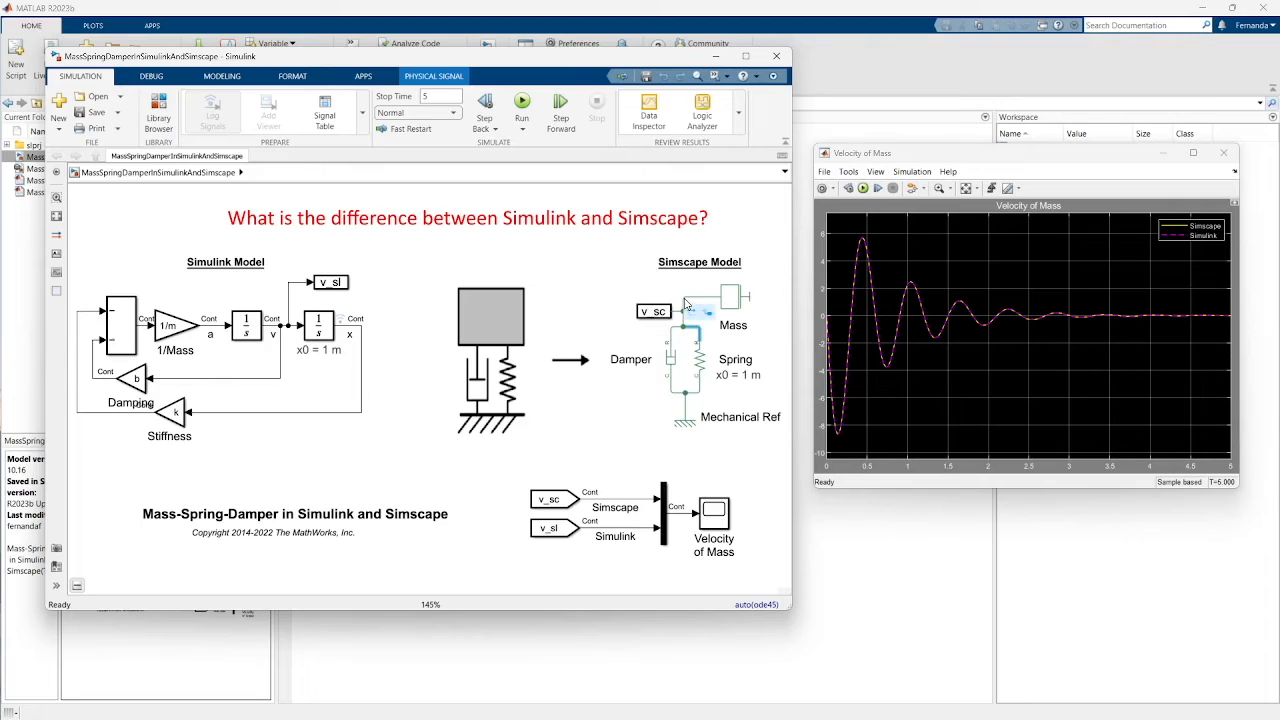
pyautogui.moveTo(622, 418)
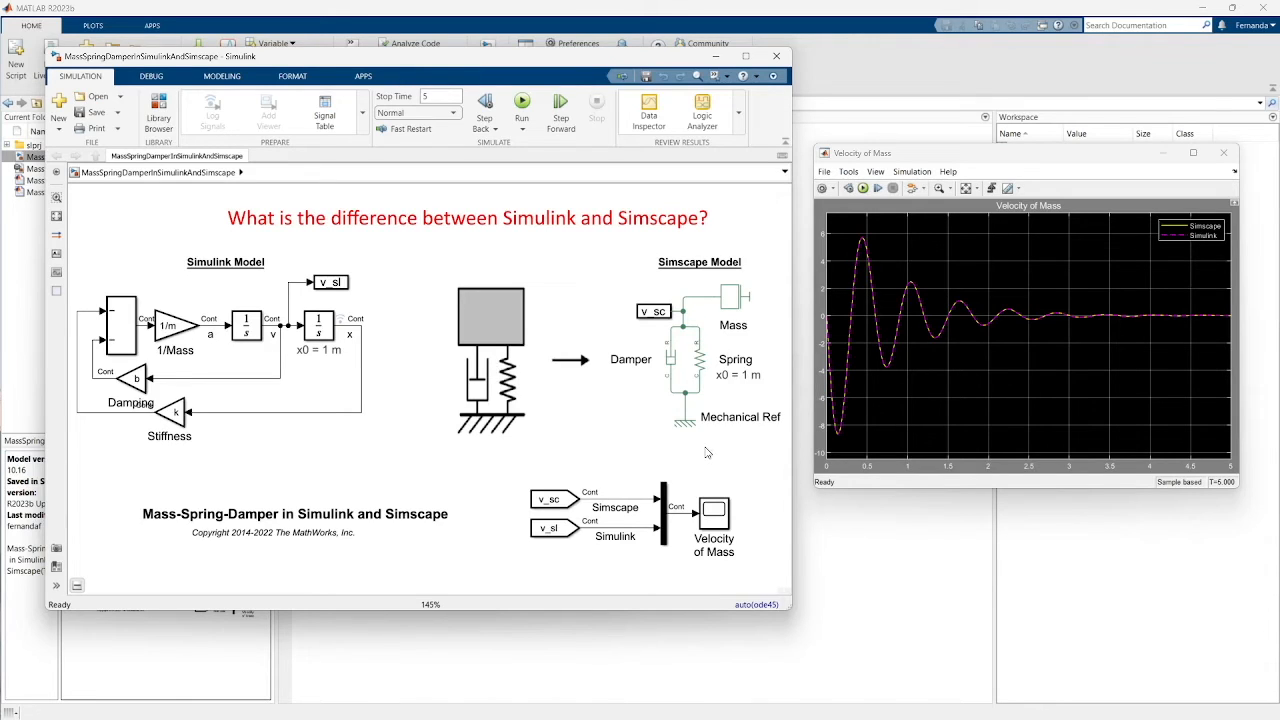
pyautogui.moveTo(680, 298)
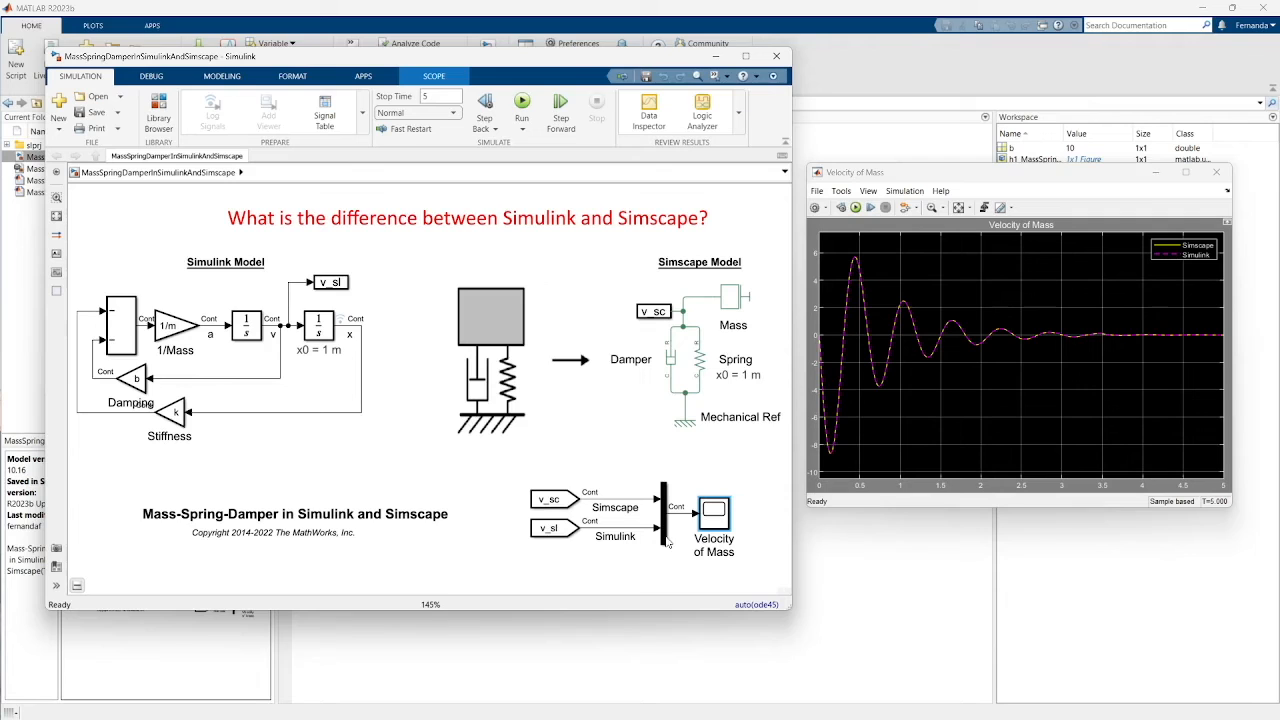
pyautogui.click(520, 104)
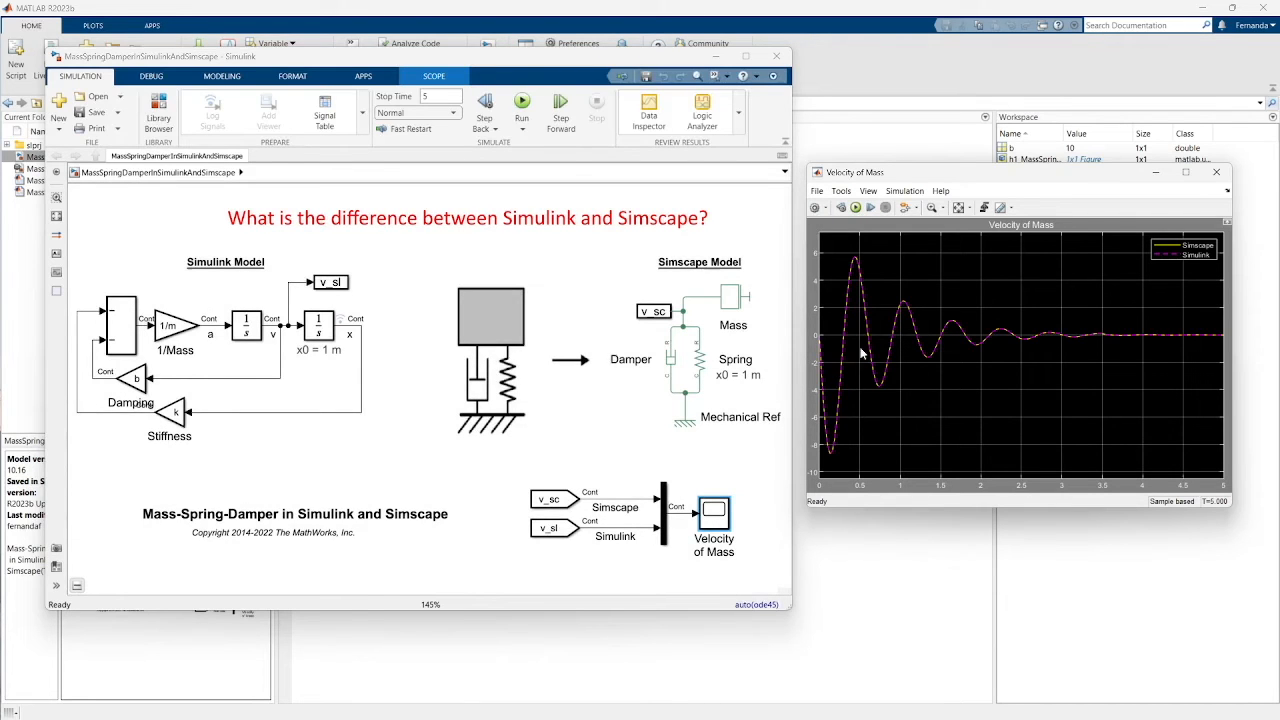
pyautogui.moveTo(1178, 336)
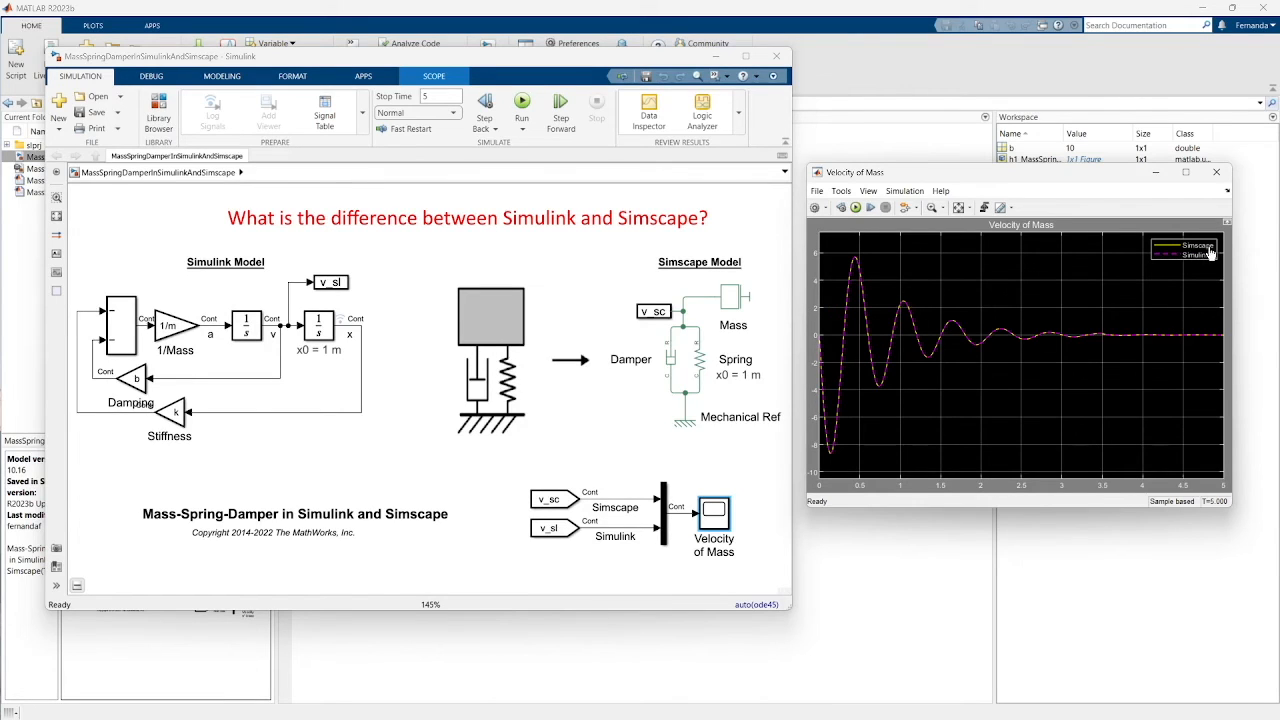
pyautogui.moveTo(1208, 262)
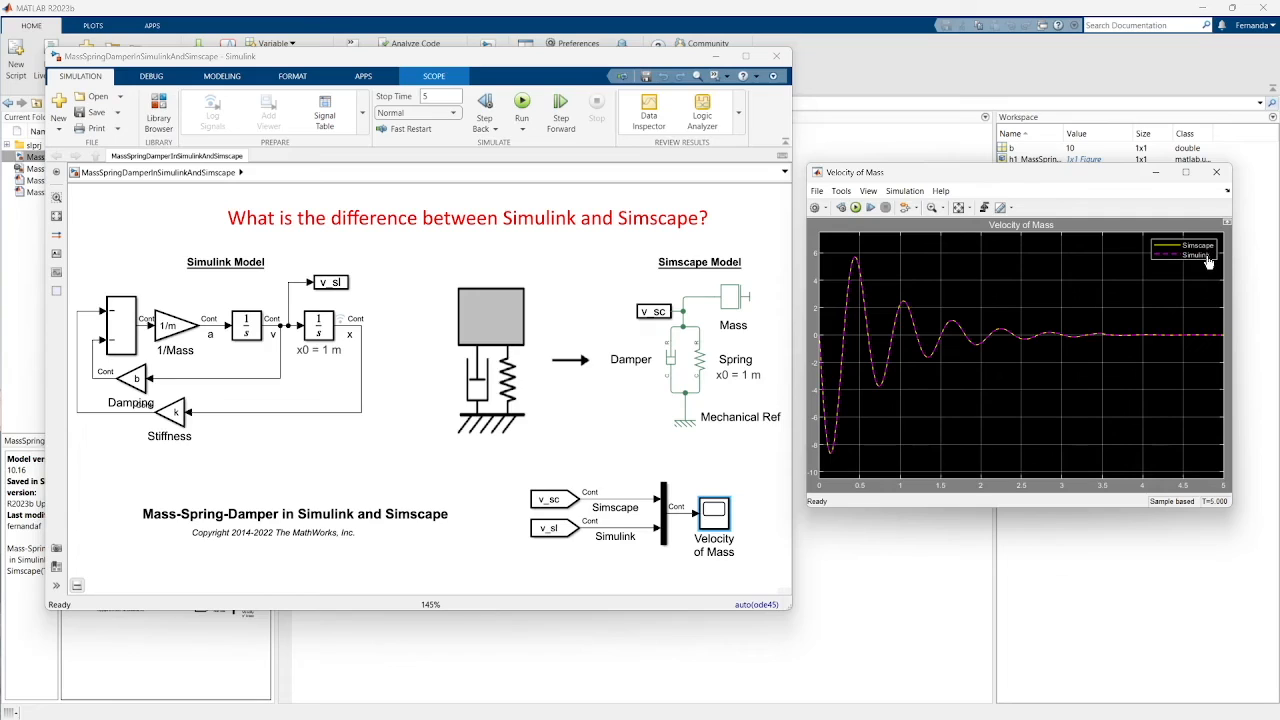
pyautogui.moveTo(548, 262)
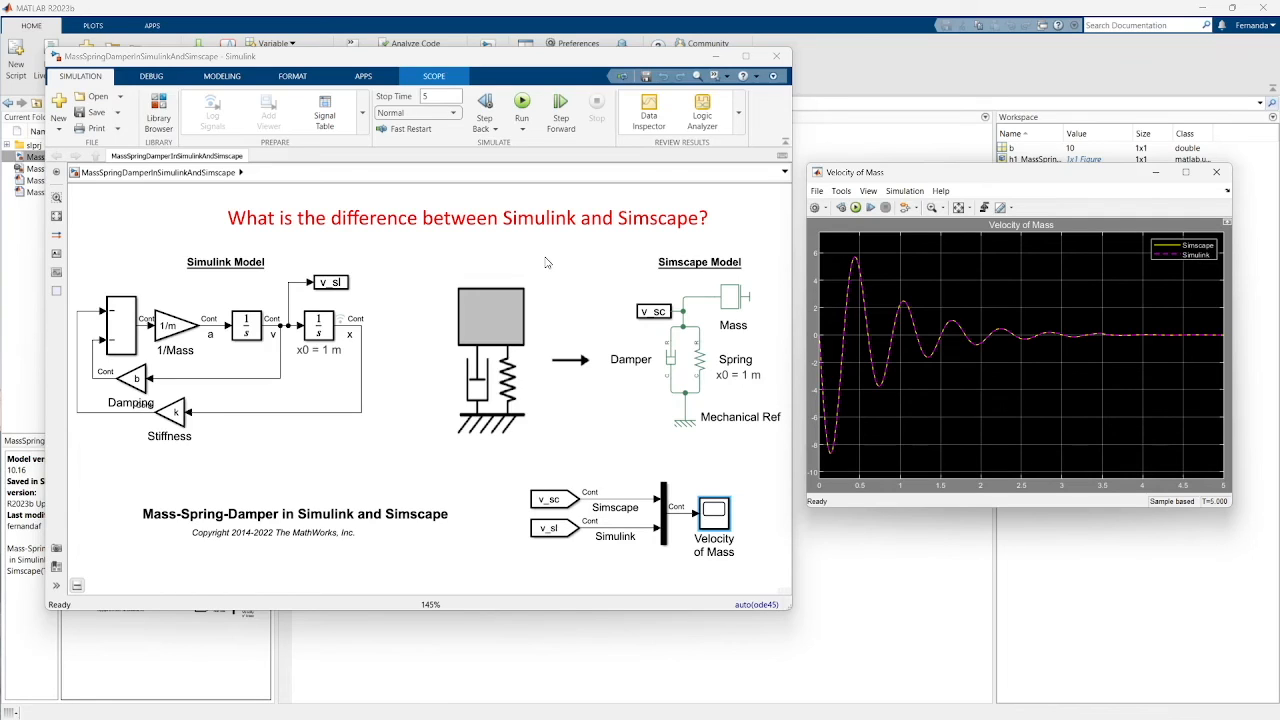
pyautogui.moveTo(412, 284)
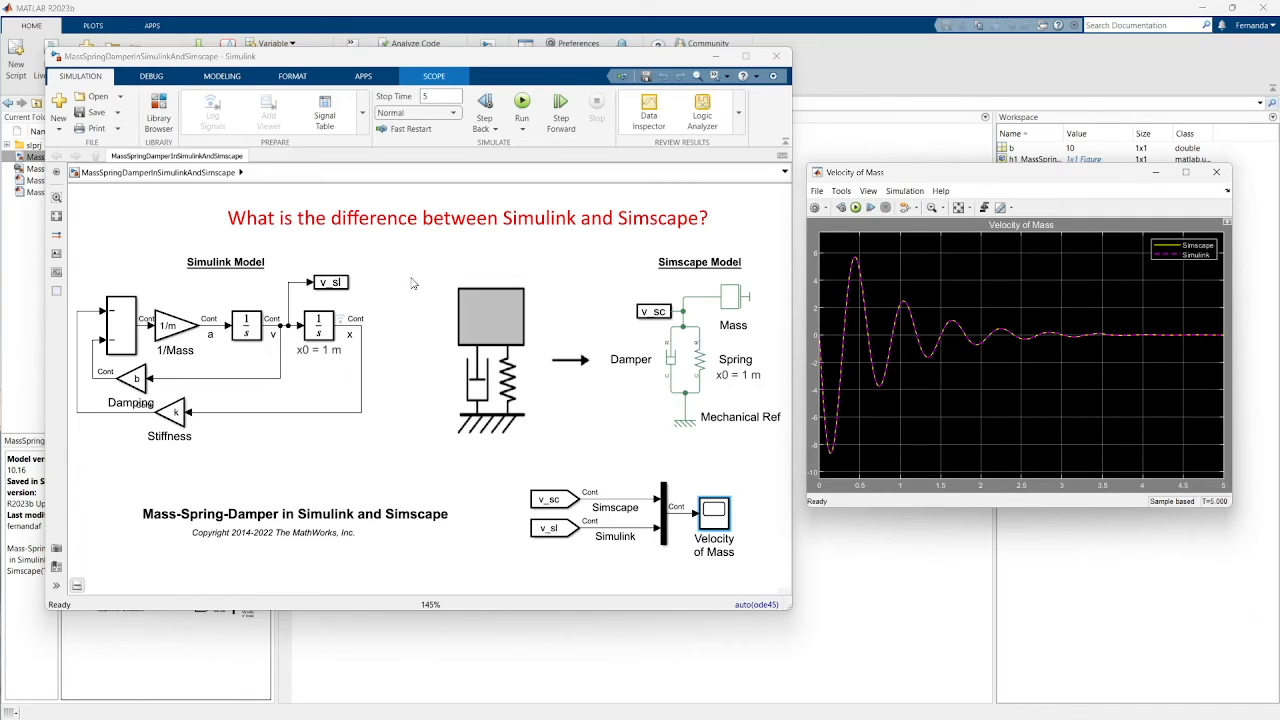
pyautogui.moveTo(120, 252)
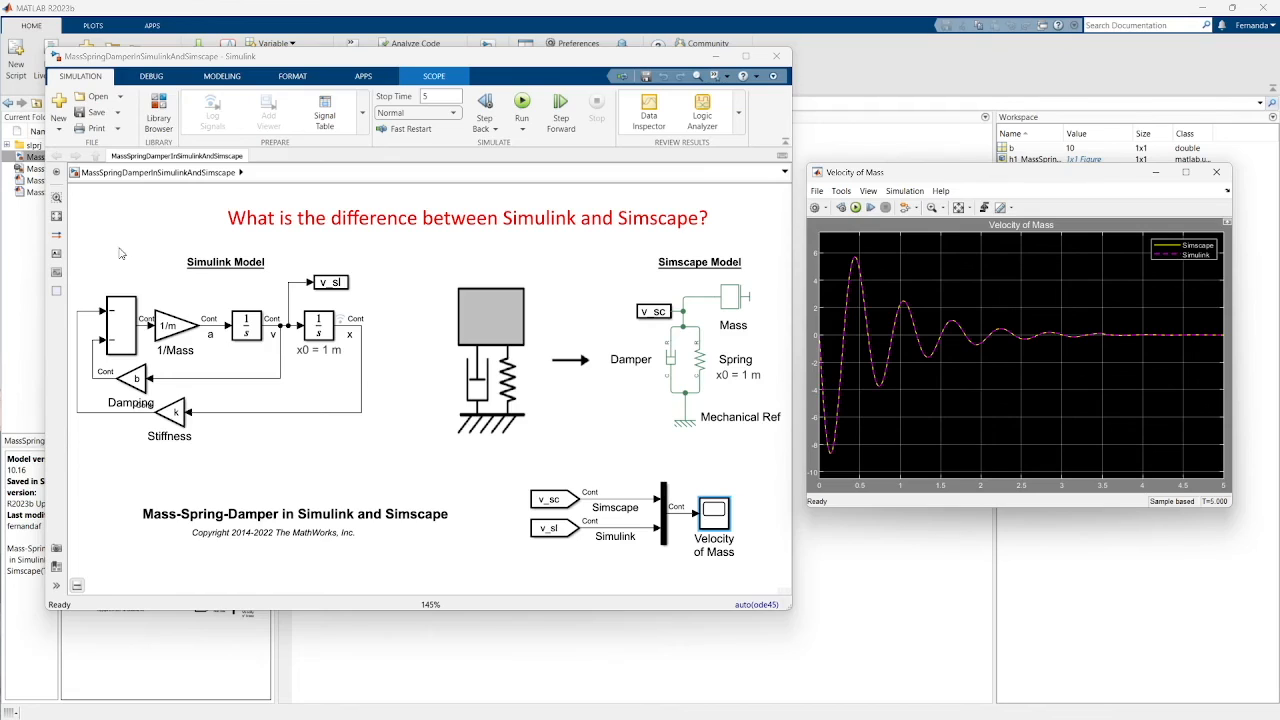
pyautogui.moveTo(308, 432)
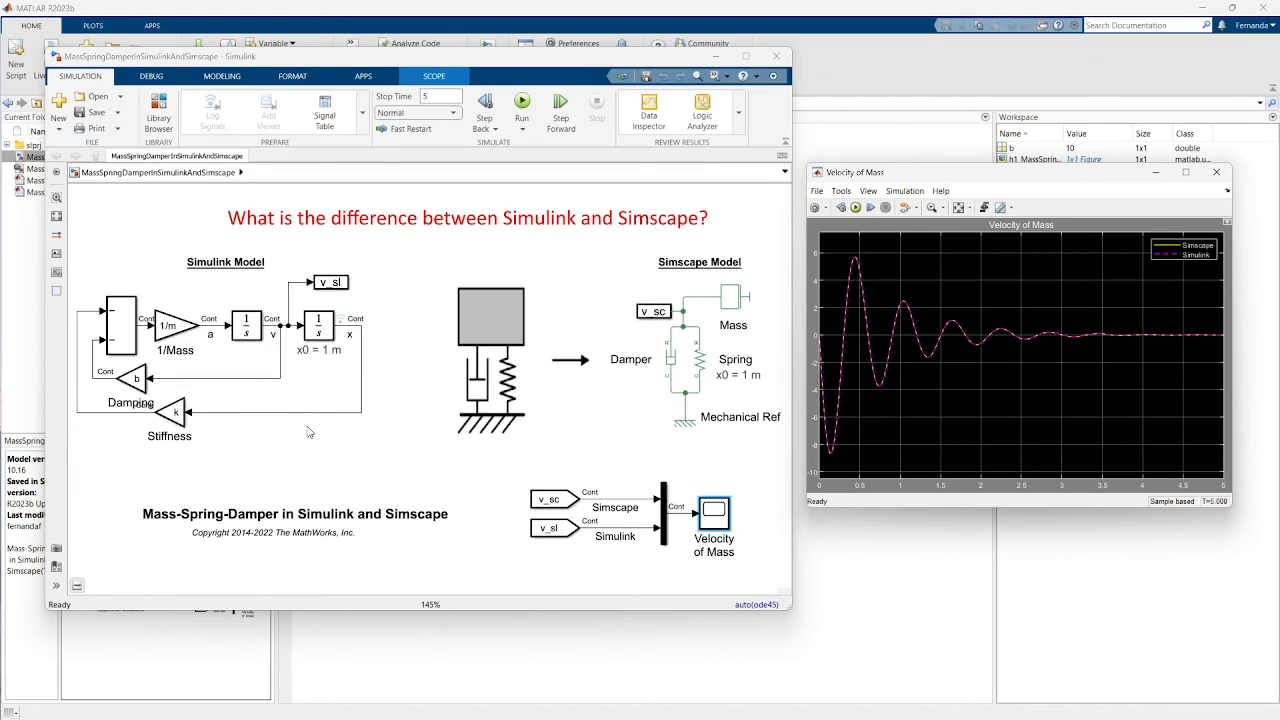